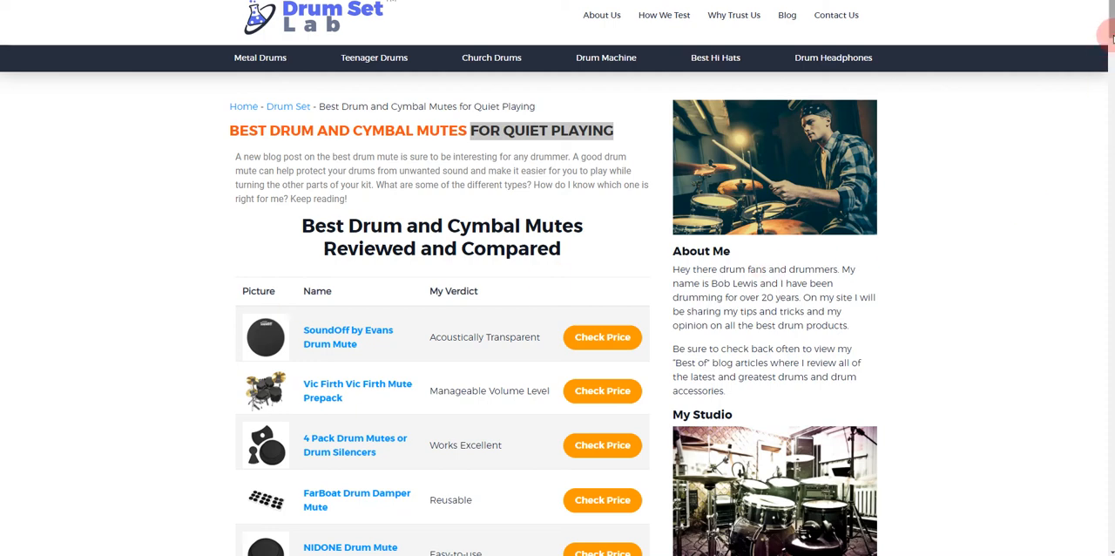
# Step: Scroll down through the SoundOff by Evans Drum Mute review toward the Vic Firth section
pyautogui.scroll(-3)
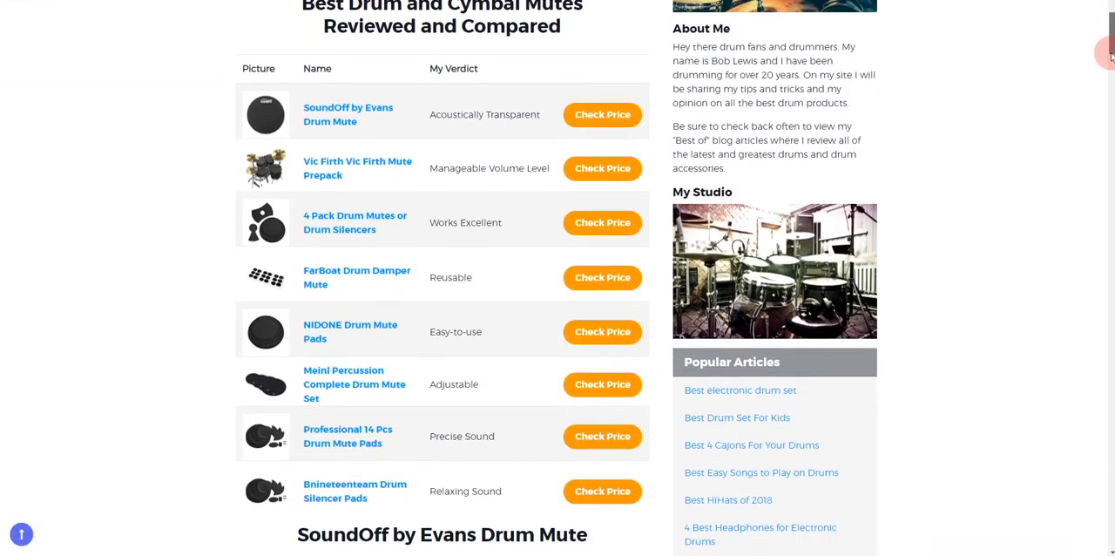
pyautogui.scroll(-3)
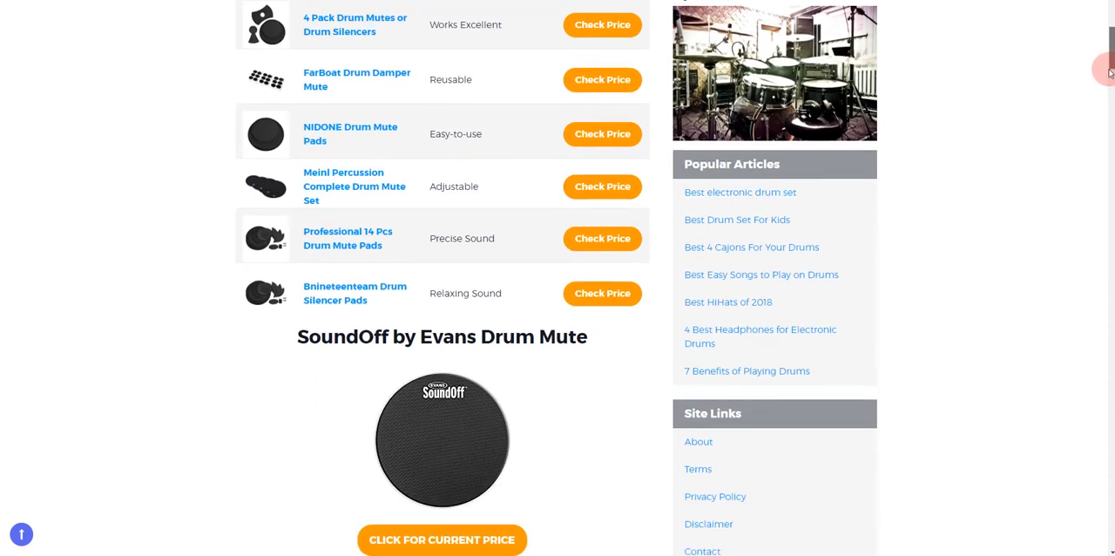
pyautogui.scroll(-3)
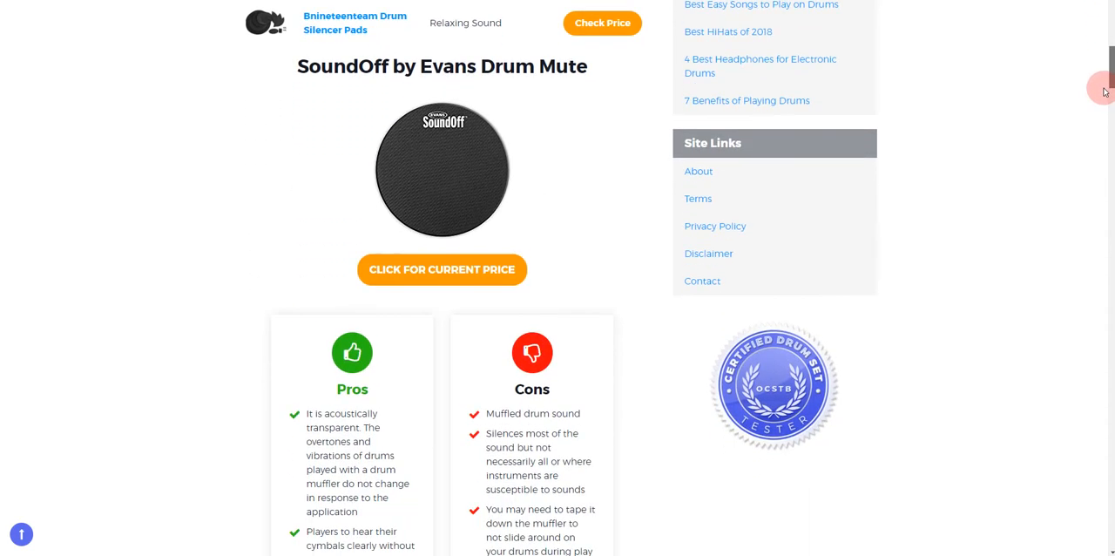
pyautogui.scroll(-3)
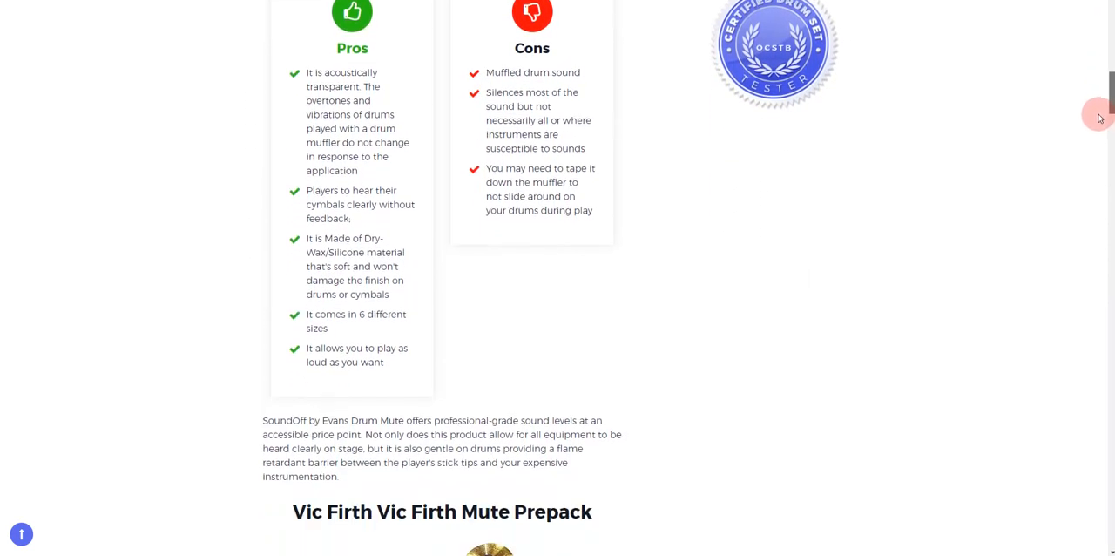
pyautogui.scroll(-3)
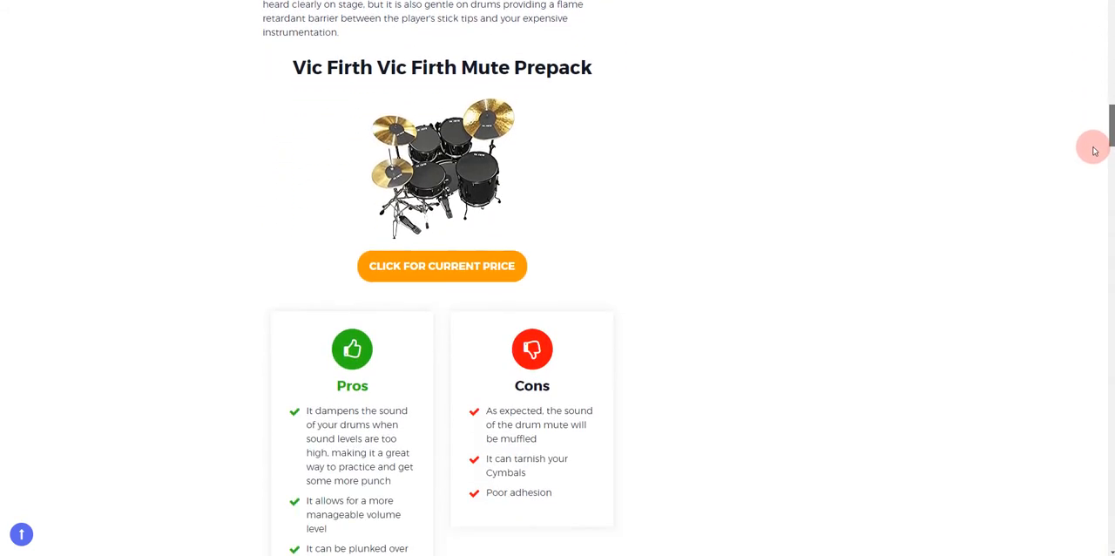
pyautogui.scroll(-3)
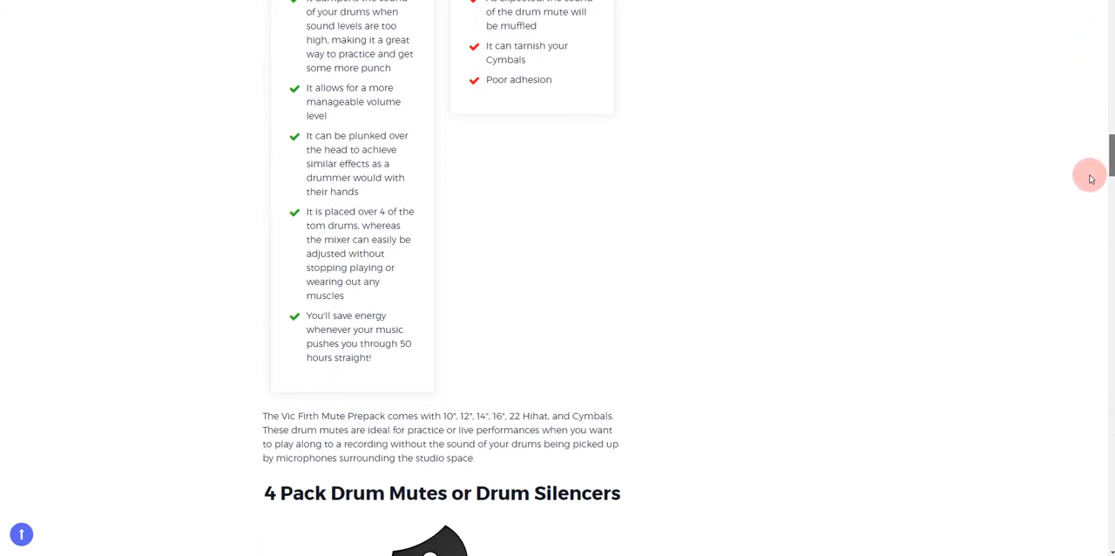
pyautogui.scroll(-3)
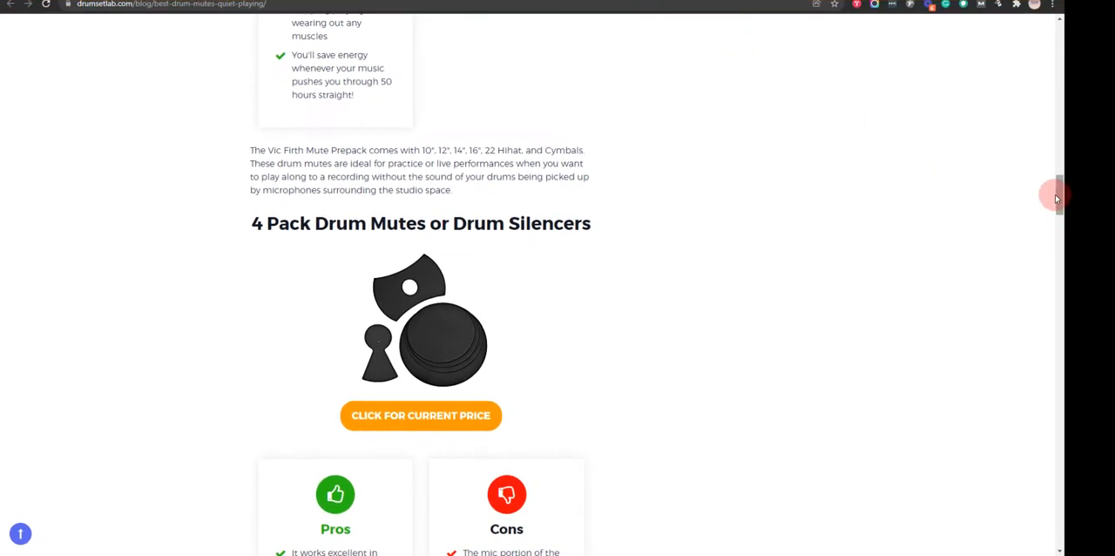
pyautogui.scroll(-3)
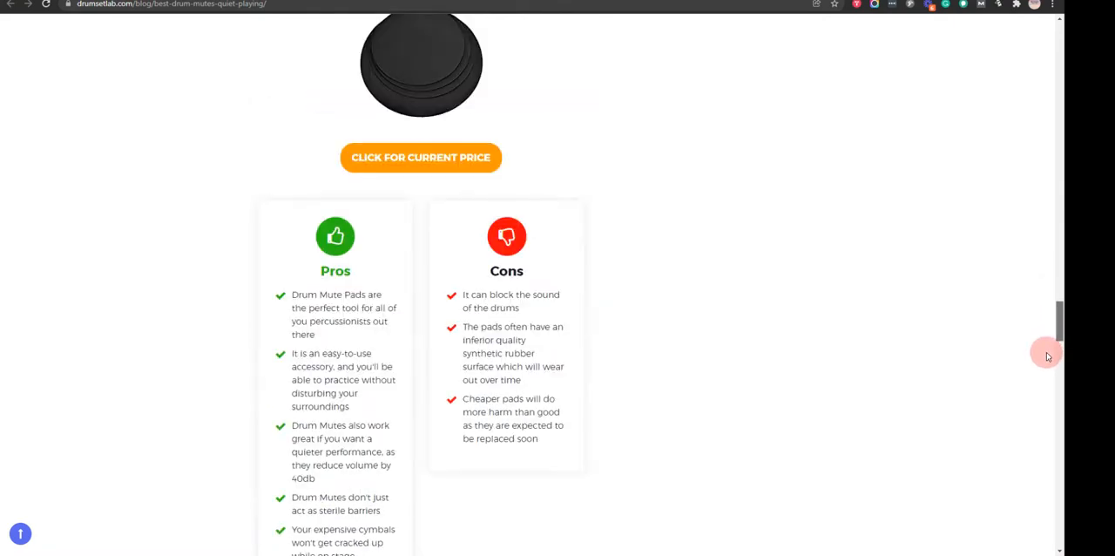
pyautogui.scroll(-3)
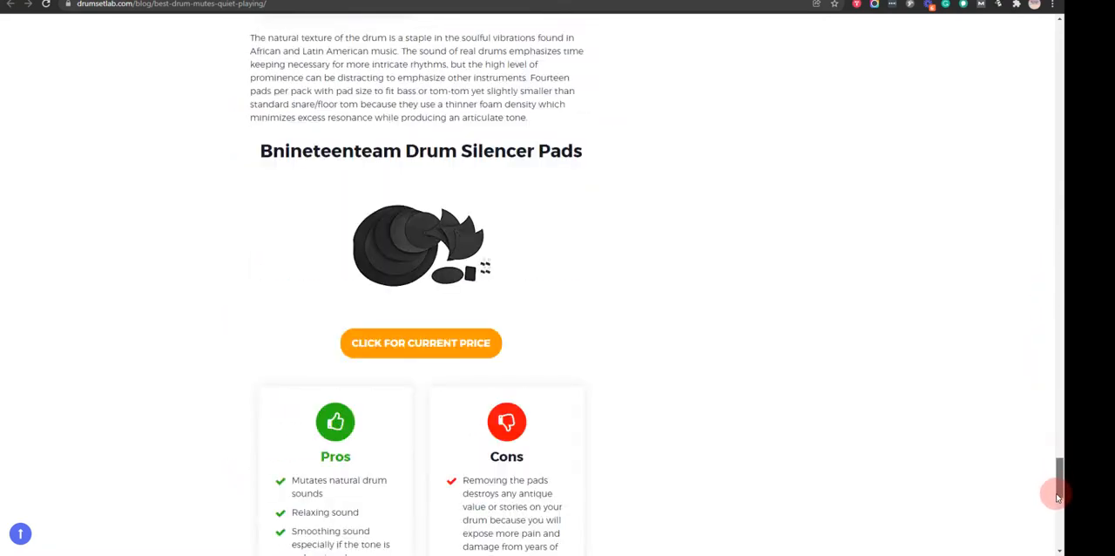
pyautogui.scroll(-3)
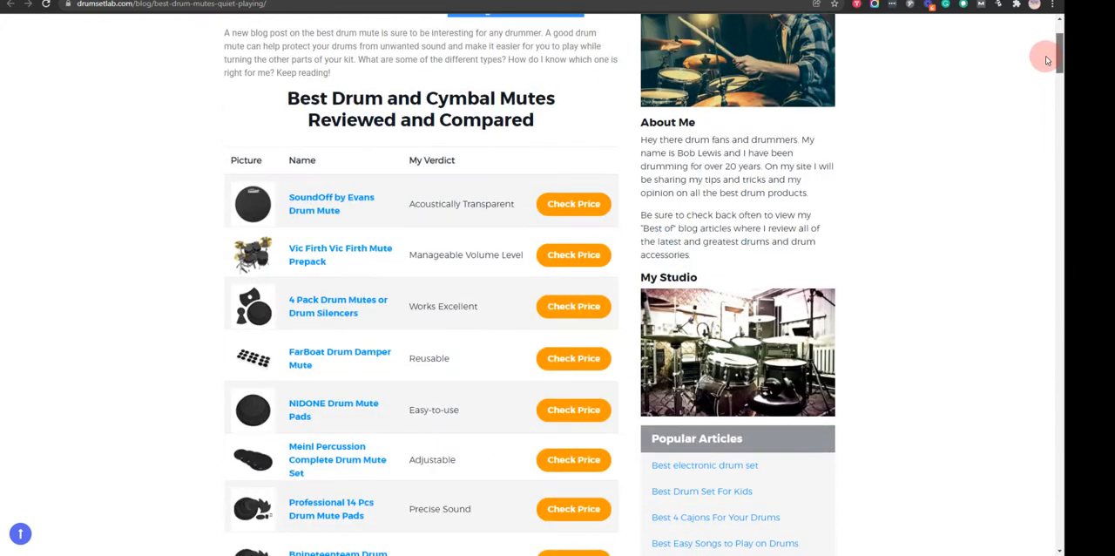
pyautogui.scroll(-3)
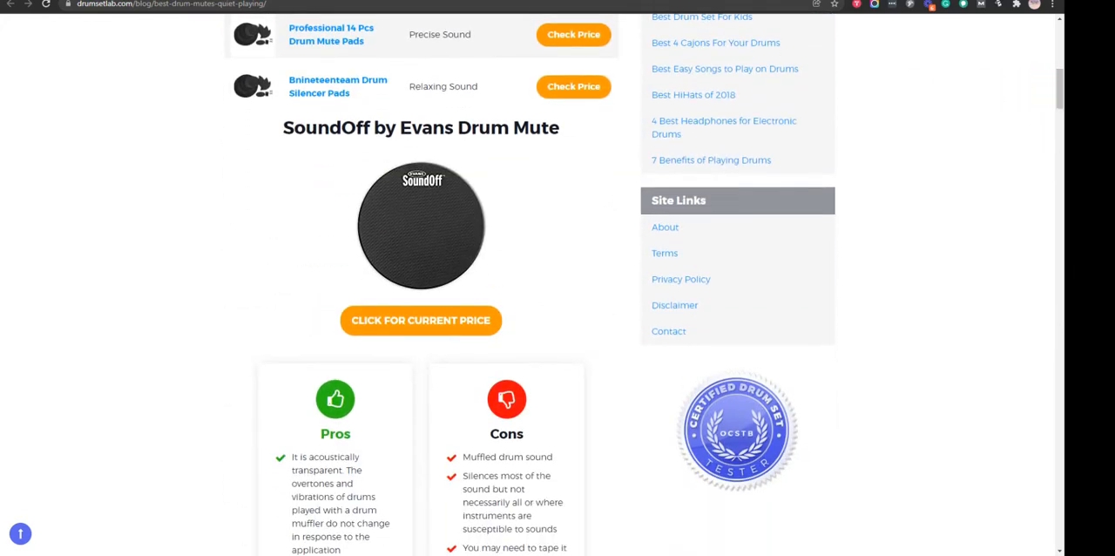
# Step: Read the Vic Firth Mute Prepack section and open the black mute pads image full-size
pyautogui.click(421, 224)
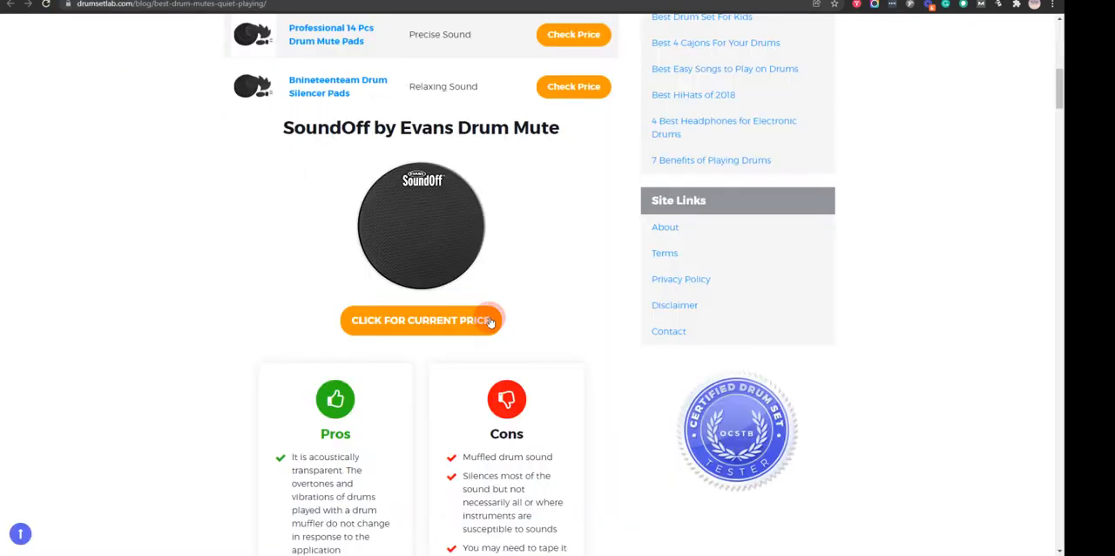
pyautogui.scroll(-3)
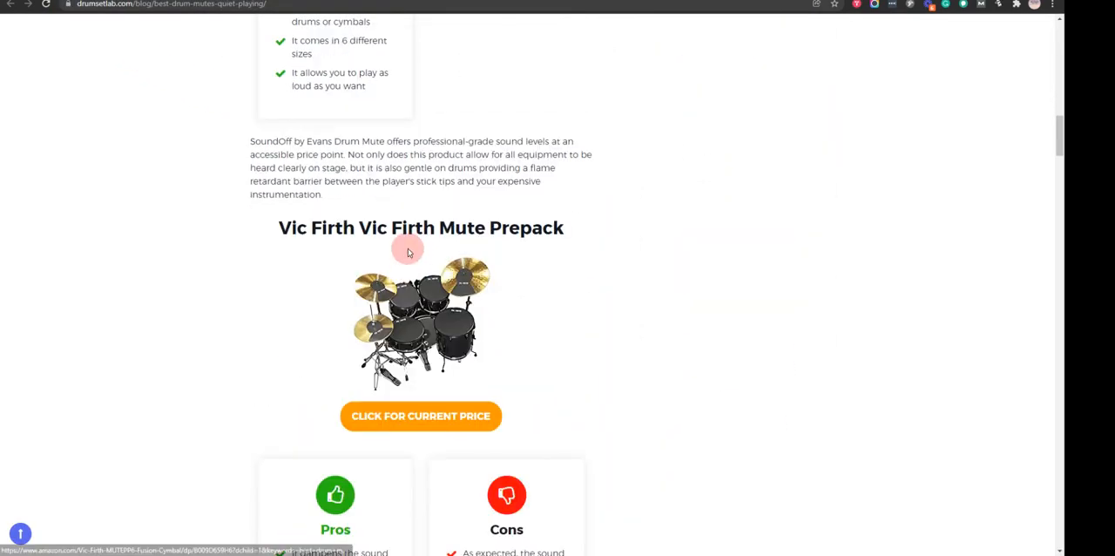
pyautogui.click(419, 322)
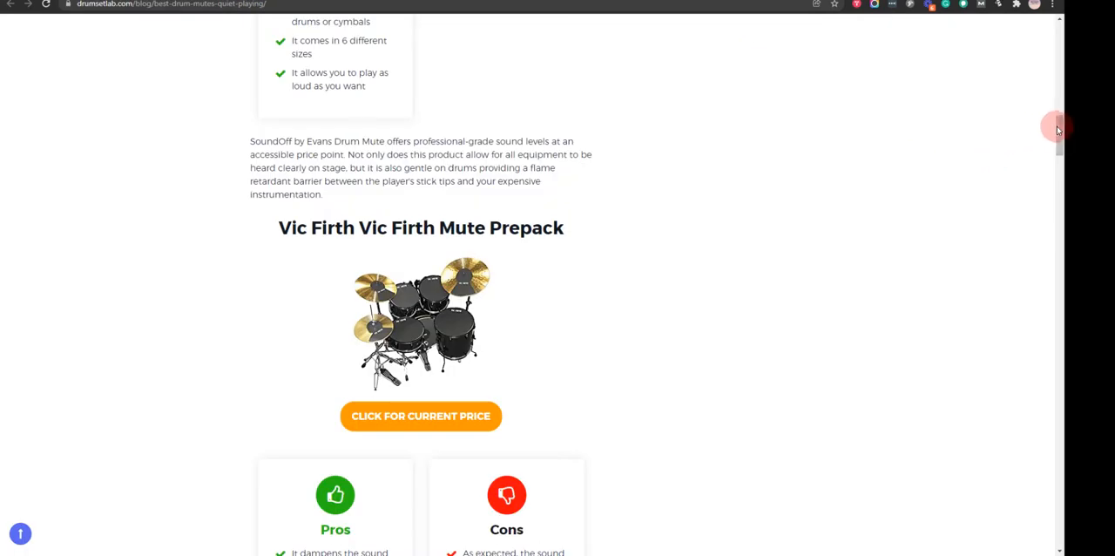
pyautogui.scroll(-3)
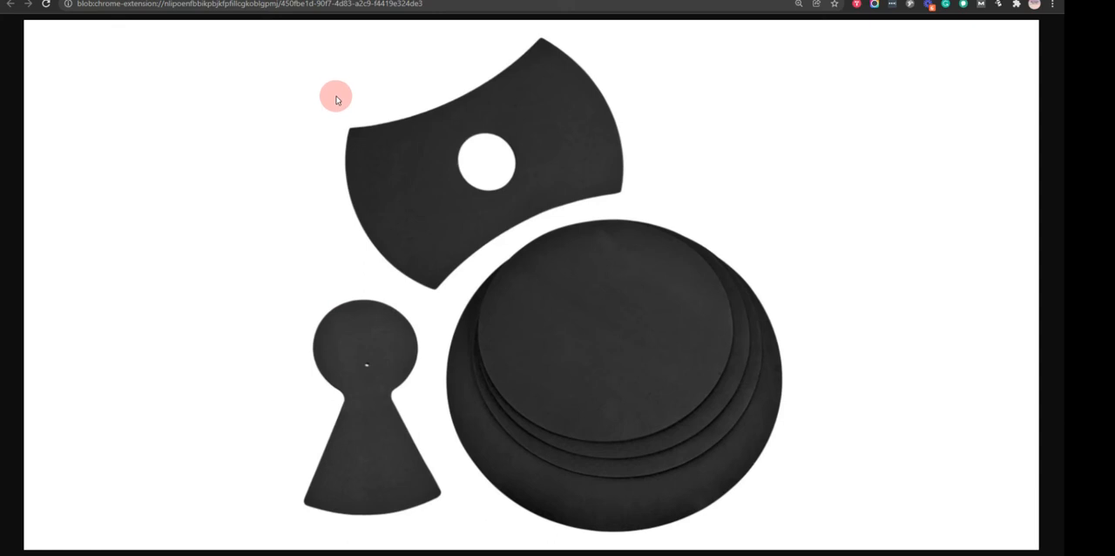
pyautogui.moveTo(342, 87)
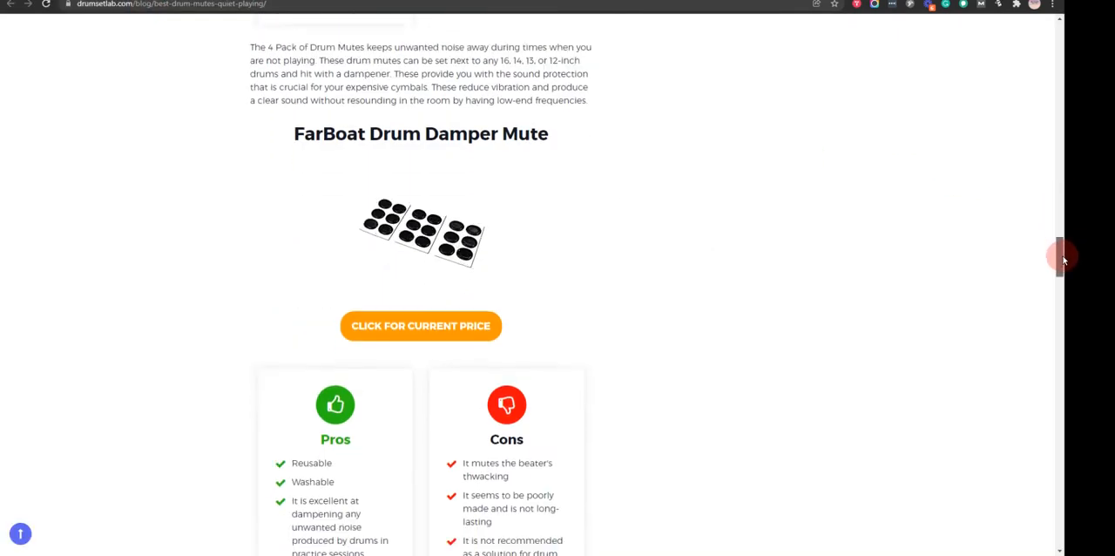
# Step: View the 4 Pack pad-set product image full-size and return to the post
pyautogui.click(422, 236)
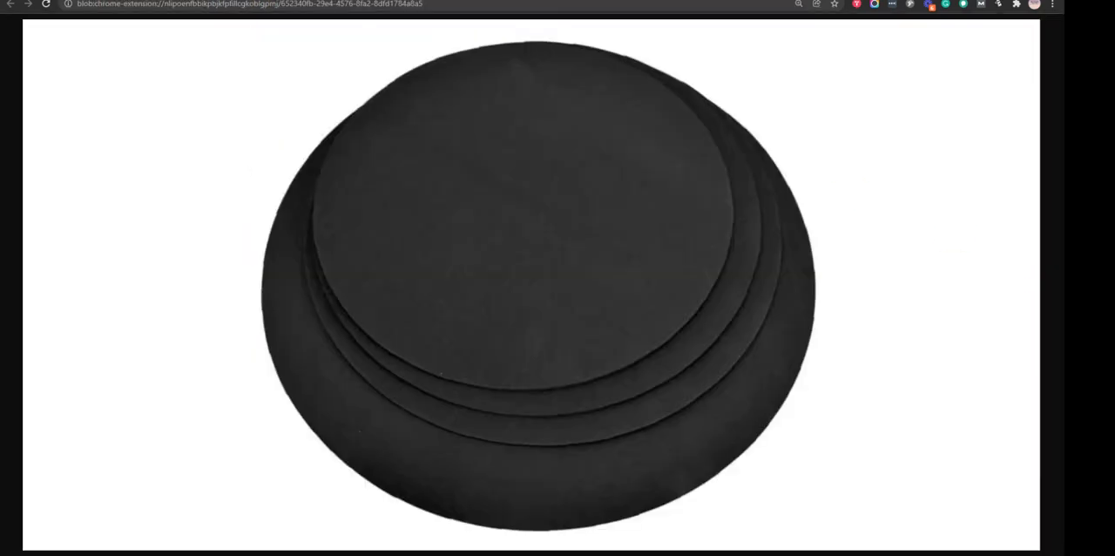
pyautogui.click(414, 121)
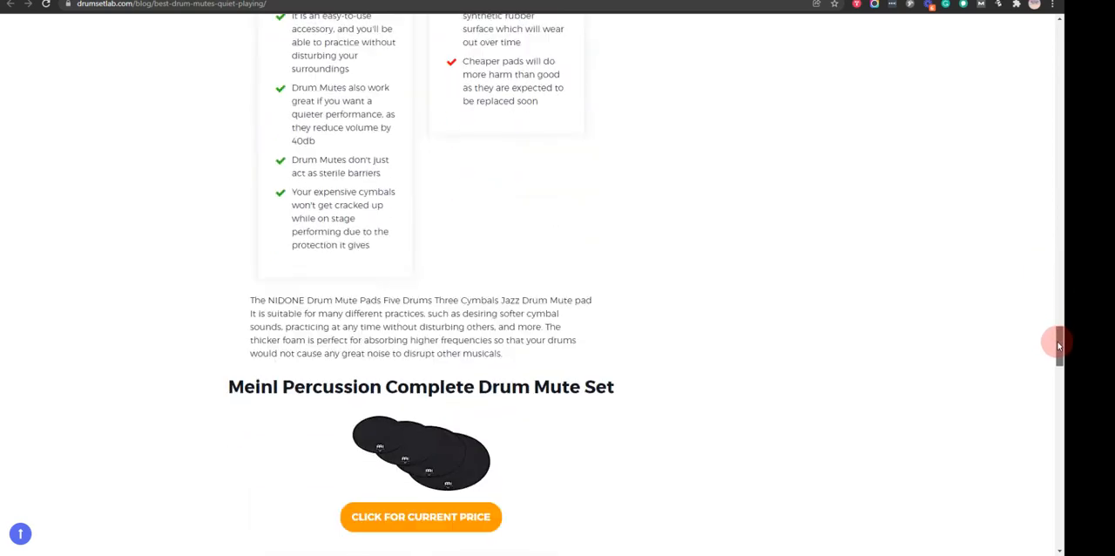
# Step: View the Meinl mute set and Professional 14 Pcs pad images full-size
pyautogui.click(420, 455)
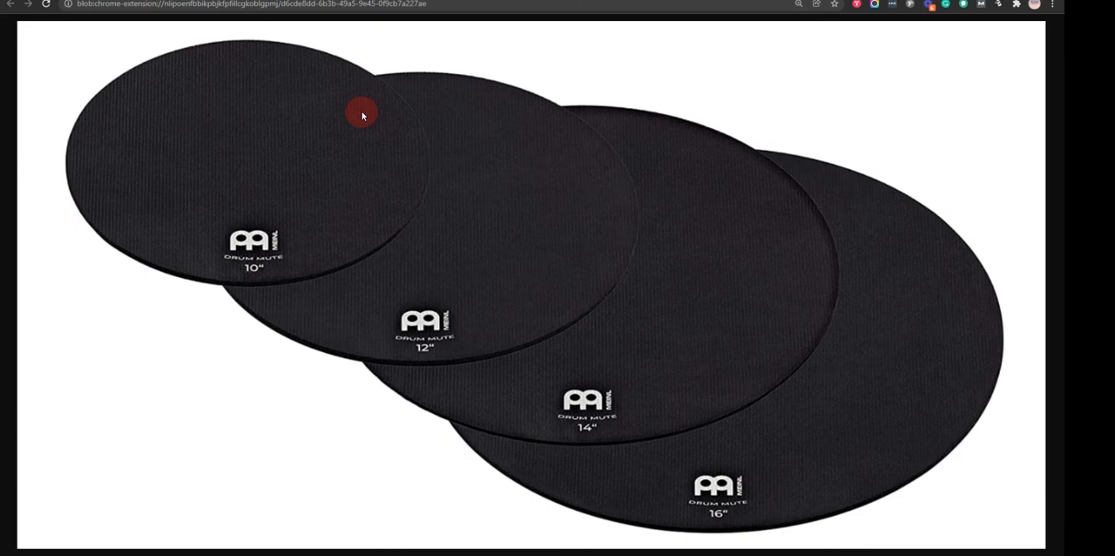
pyautogui.moveTo(359, 109)
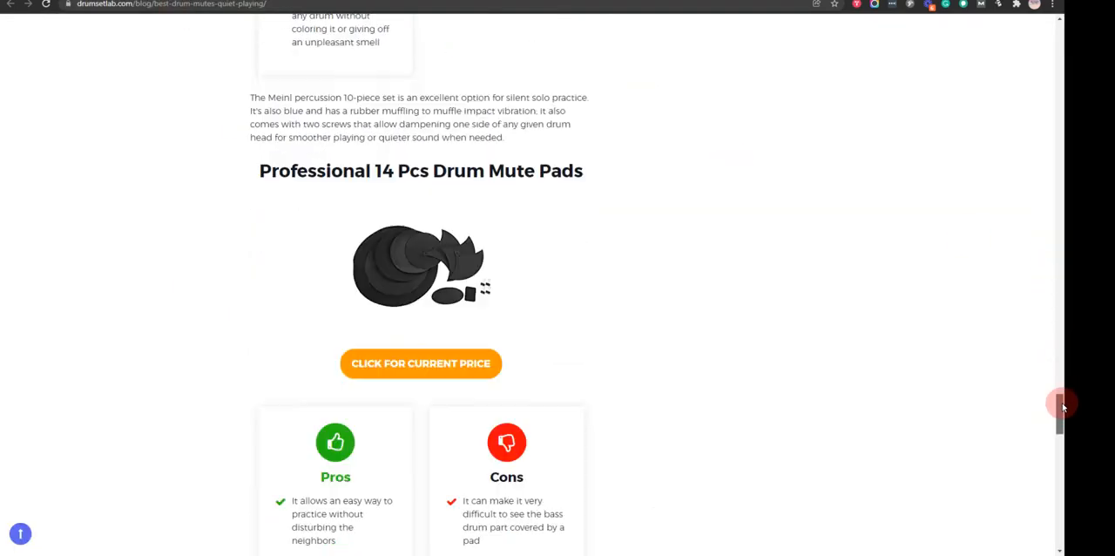
pyautogui.click(421, 265)
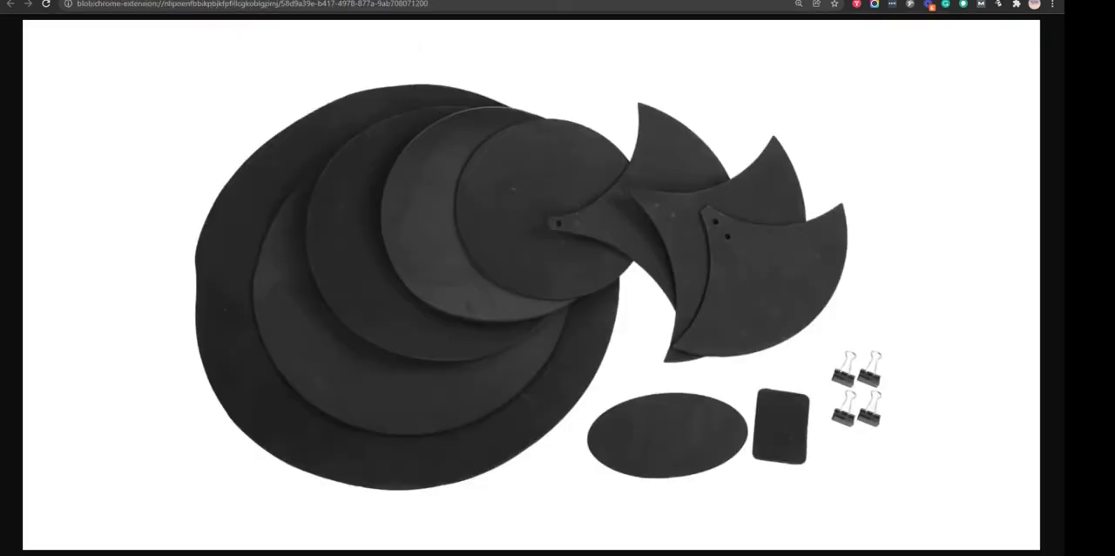
pyautogui.click(370, 124)
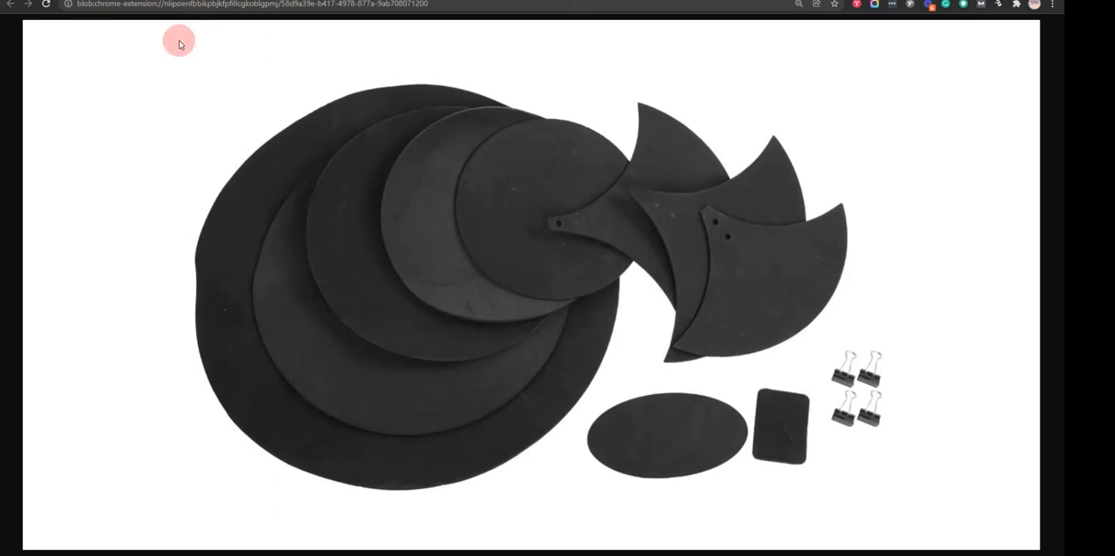
pyautogui.moveTo(183, 41)
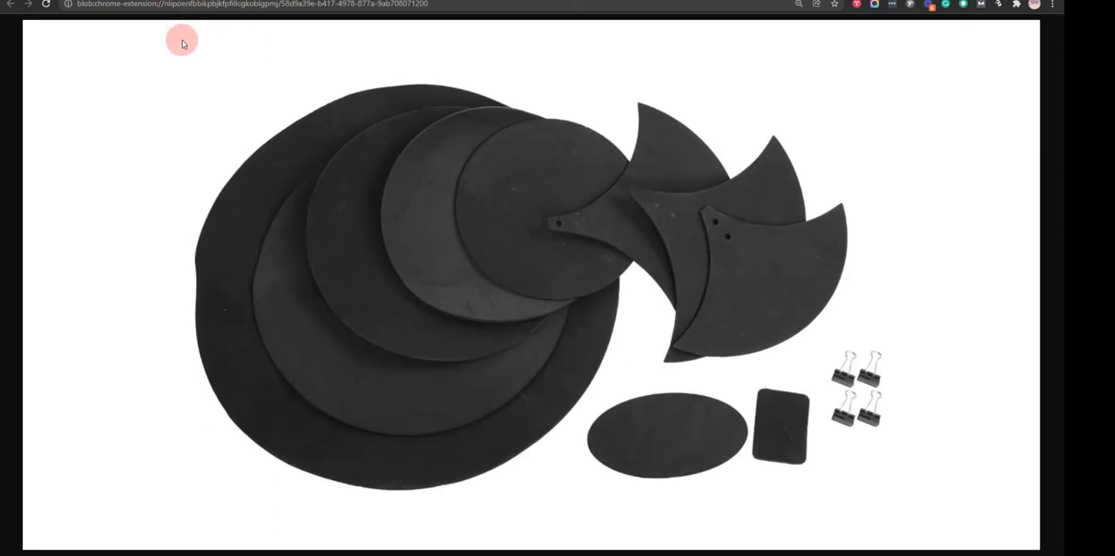
pyautogui.moveTo(150, 57)
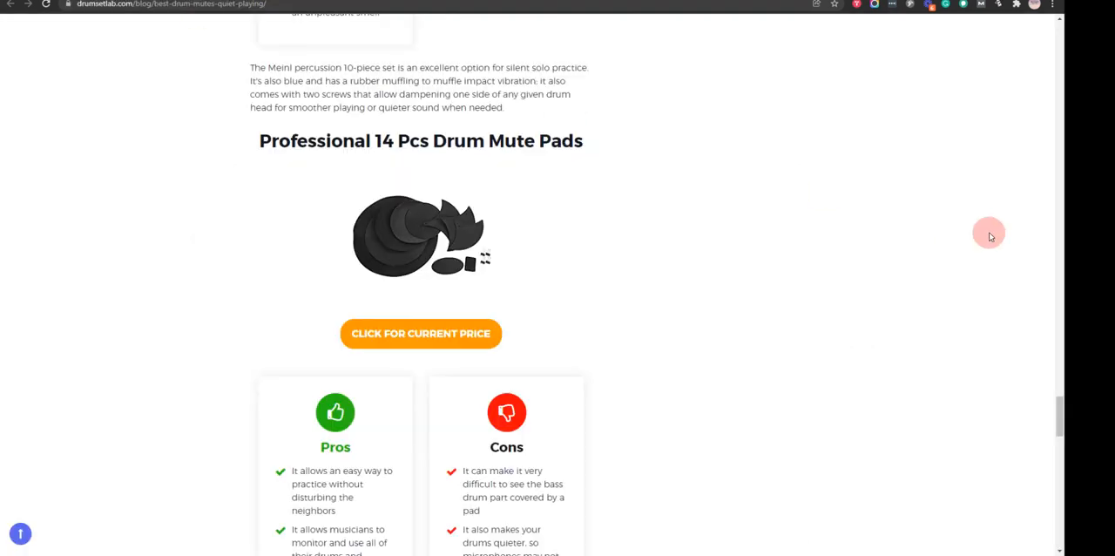
# Step: Scroll past the Professional 14 Pcs image toward the Bnineteenteam Drum Silencer Pads review
pyautogui.scroll(-3)
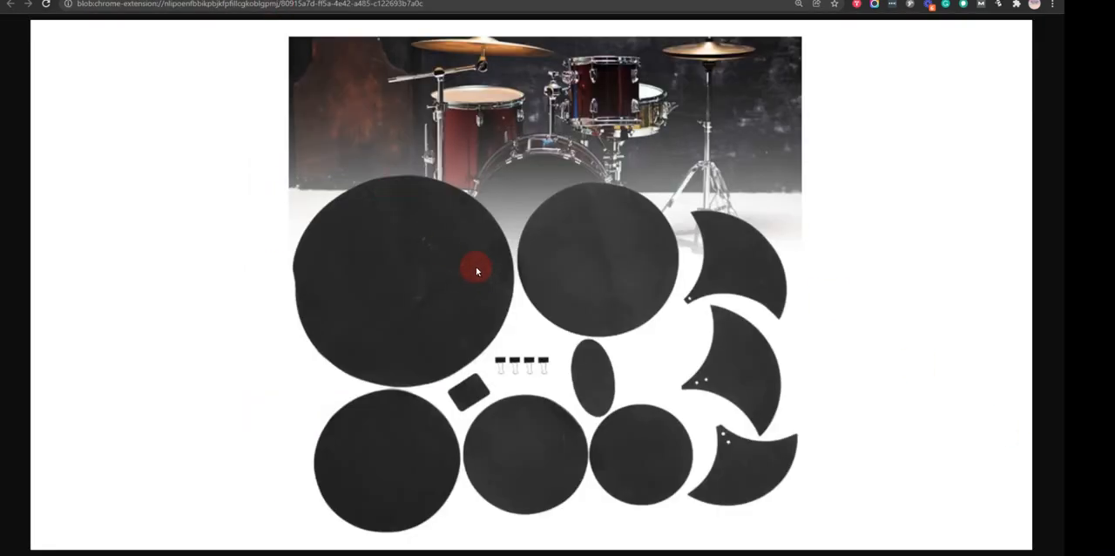
pyautogui.moveTo(371, 229)
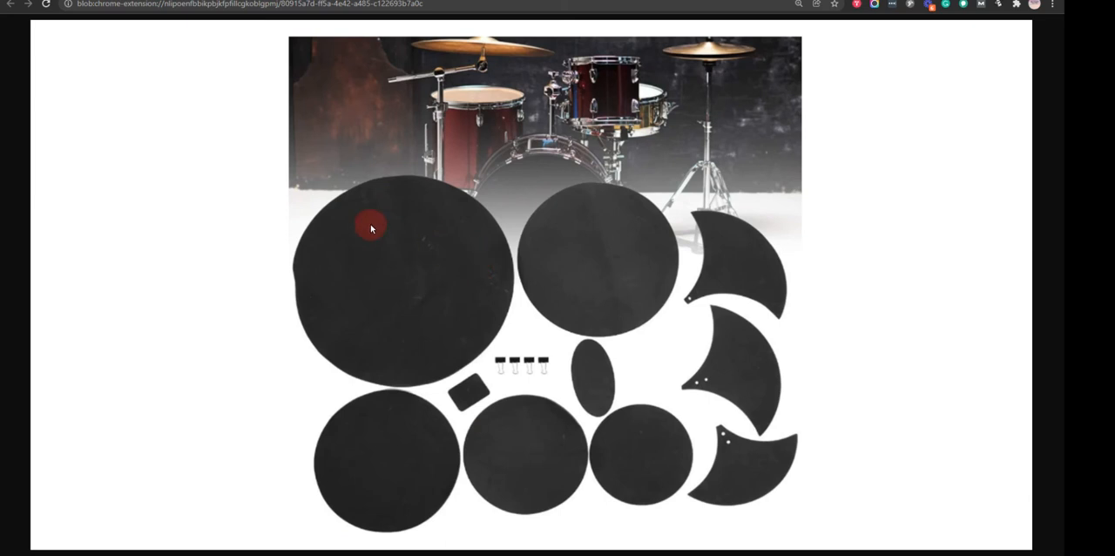
pyautogui.moveTo(77, 31)
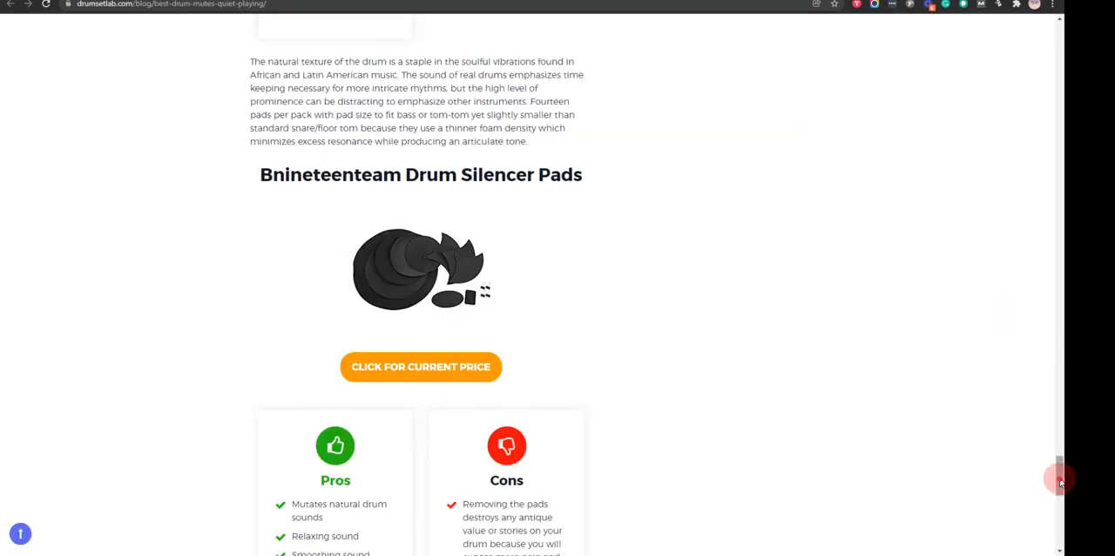
# Step: Scroll the post to the Vic Firth Mute Prepack pros and cons beneath the drum kit image
pyautogui.scroll(3)
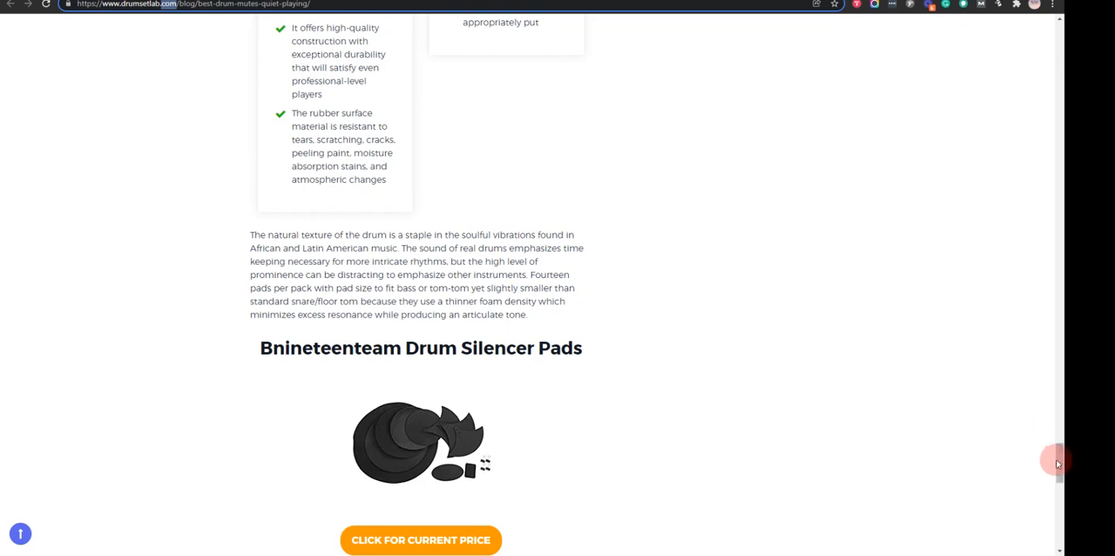
pyautogui.scroll(-3)
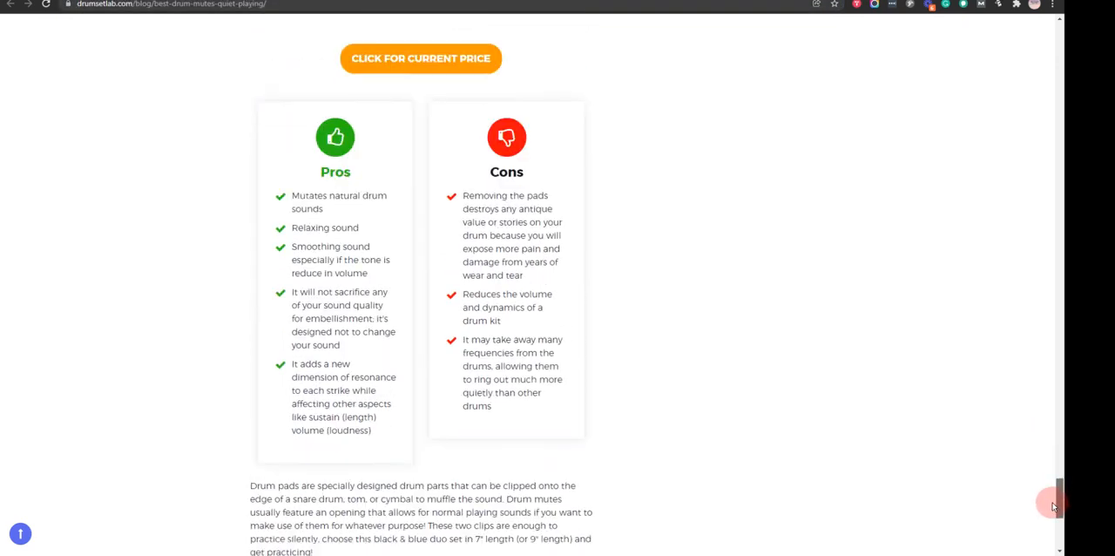
pyautogui.scroll(-3)
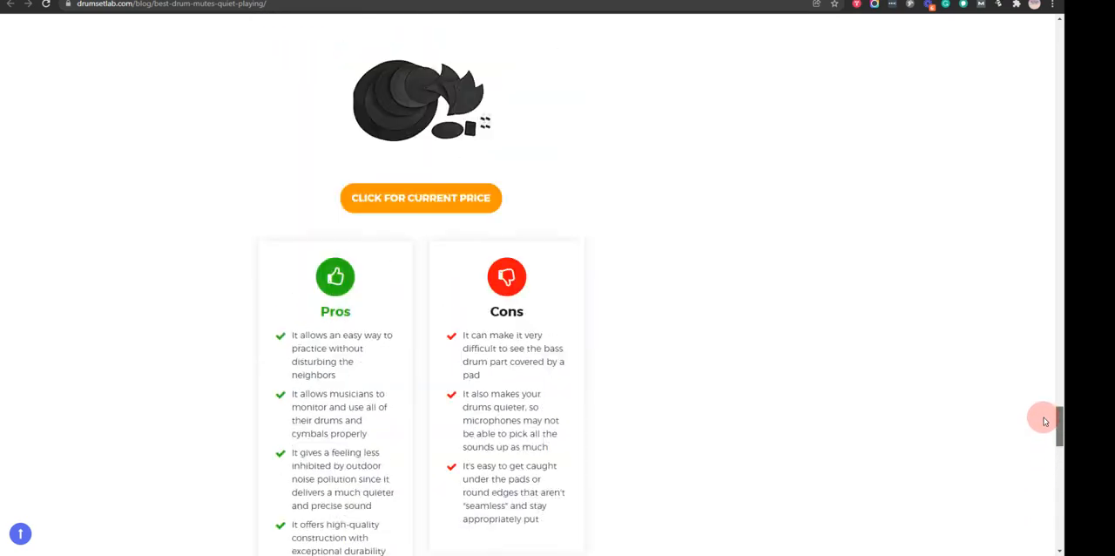
pyautogui.scroll(-3)
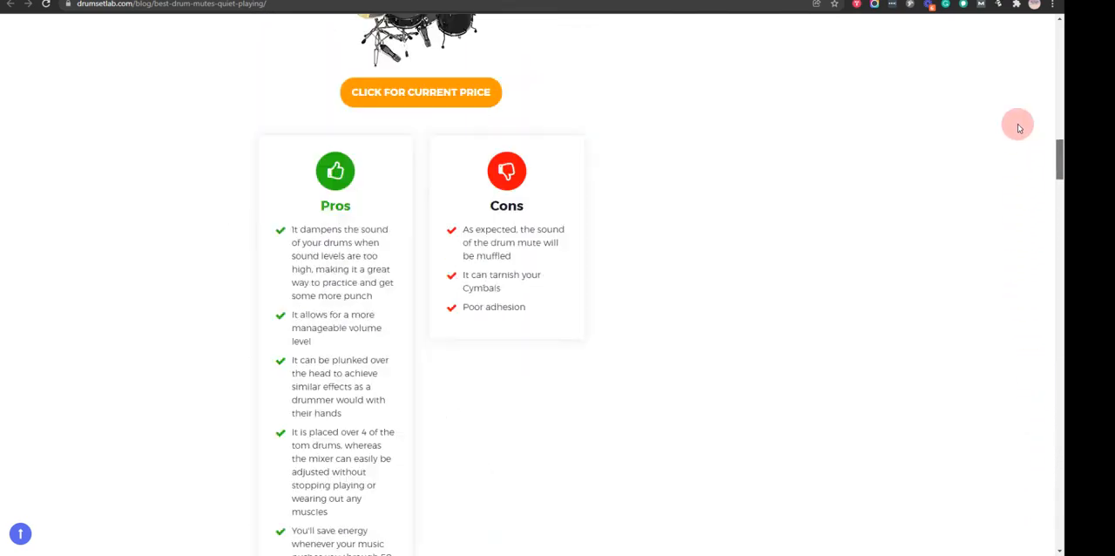